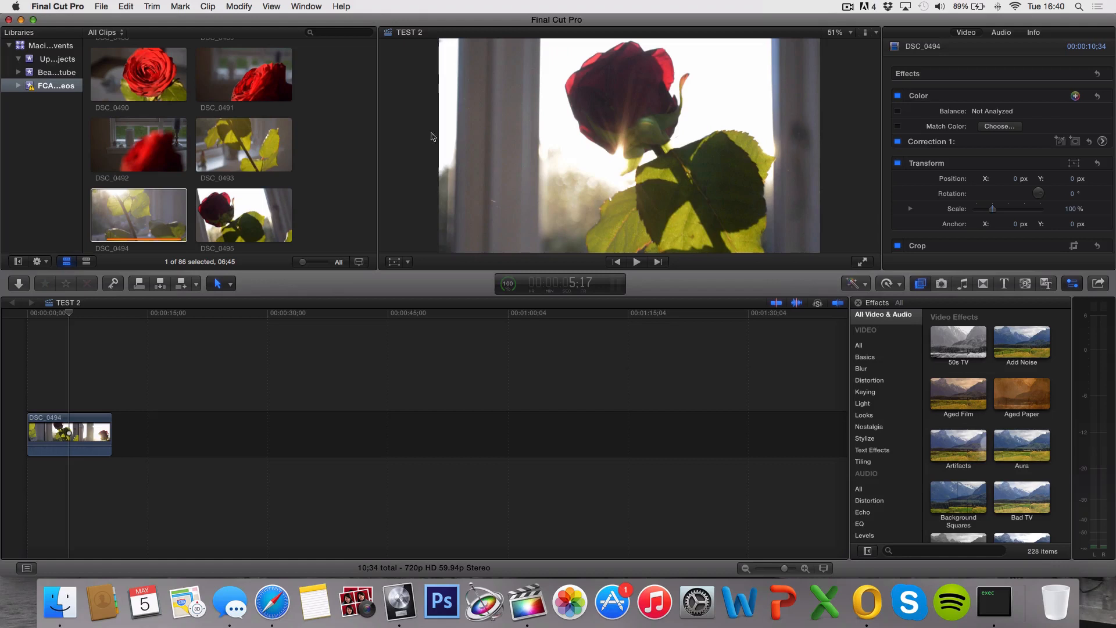
mouse_move(838, 221)
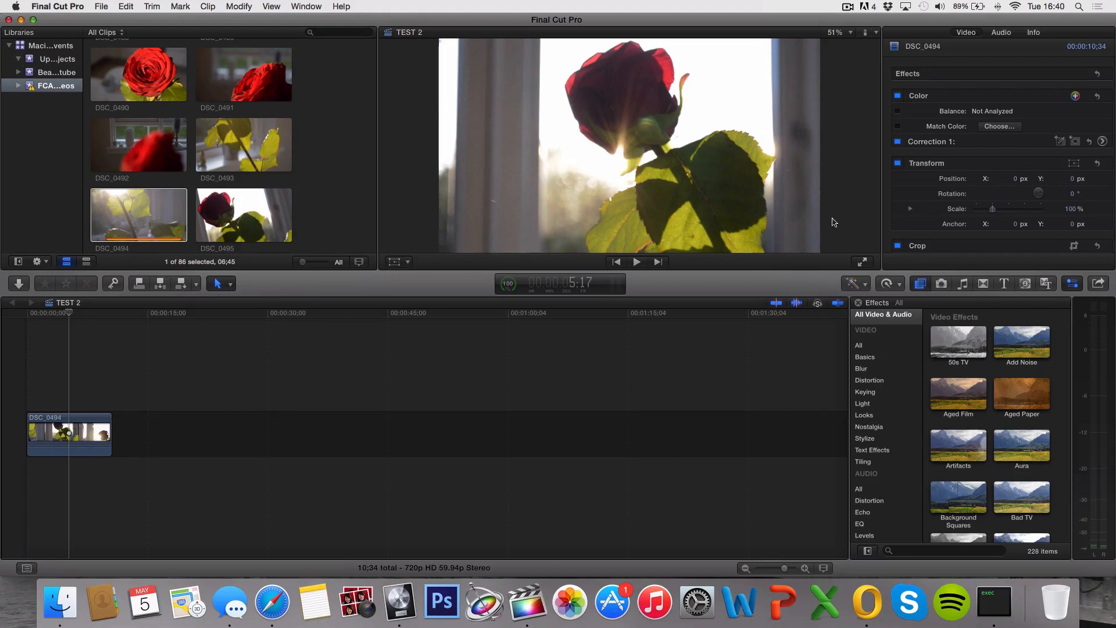
mouse_move(418, 211)
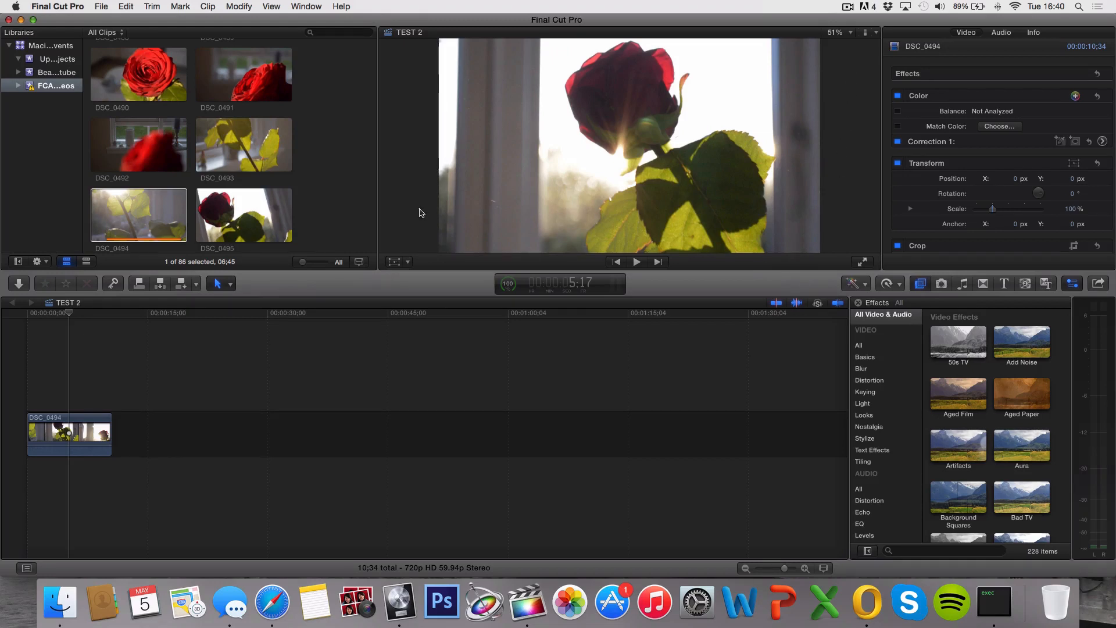
mouse_move(391, 233)
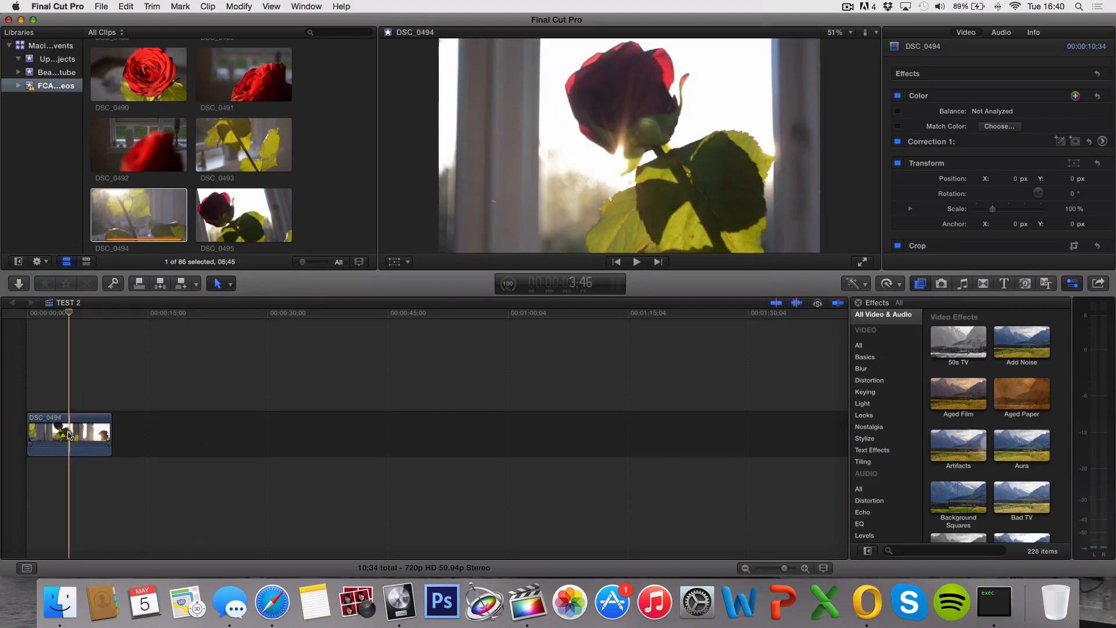
- Select the rose clip DSC_0494 and filter the Effects Browser to 'letter', applying Letterbox
left_click(68, 433)
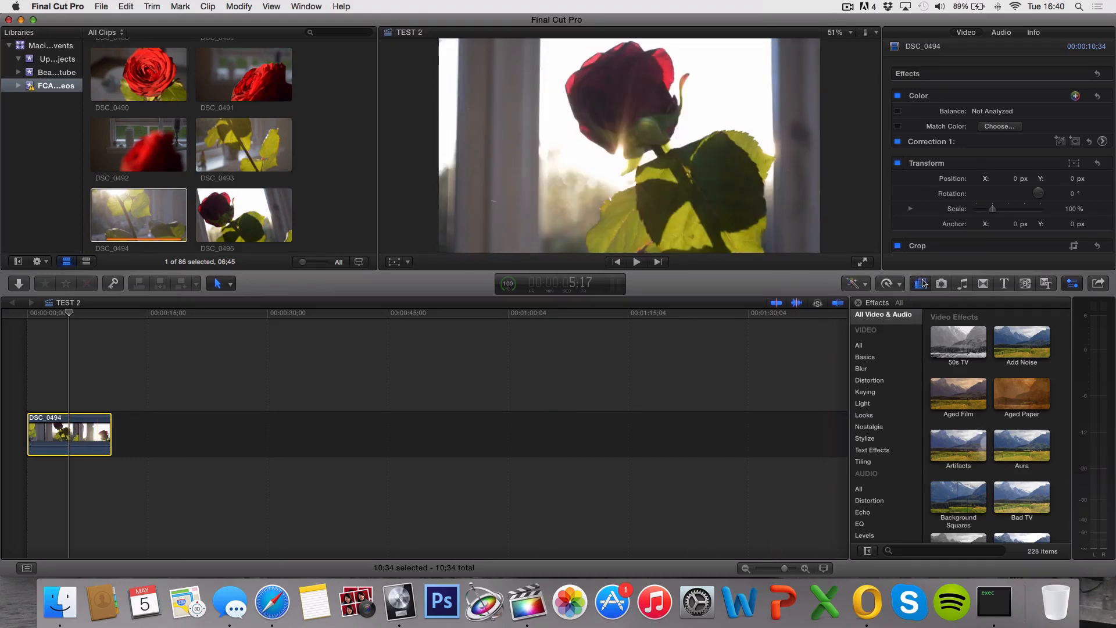
mouse_move(918, 284)
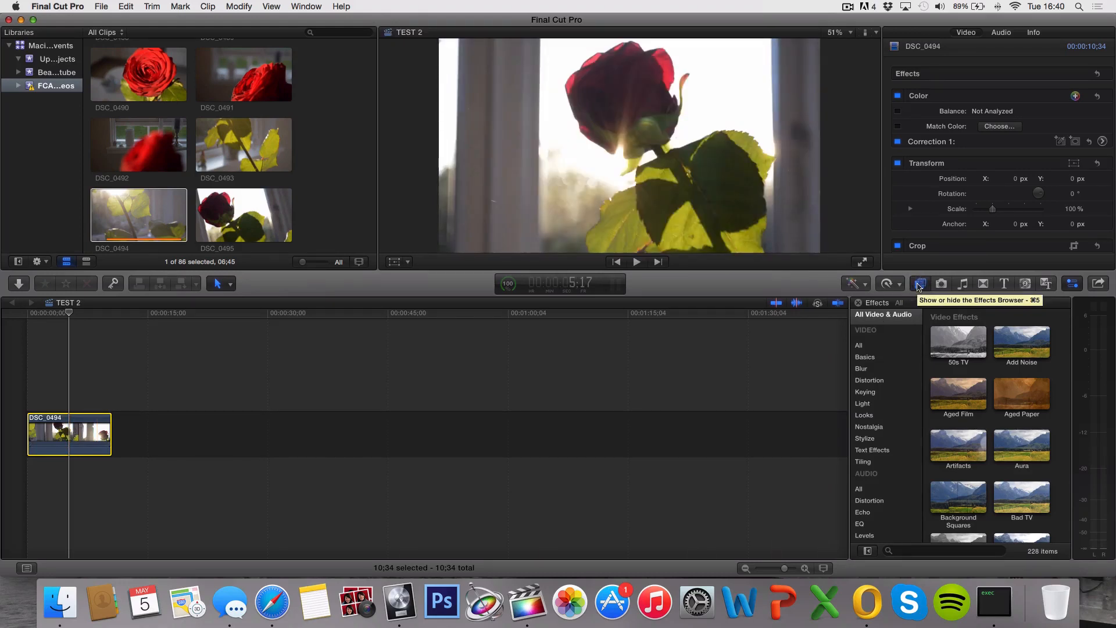
left_click(939, 550)
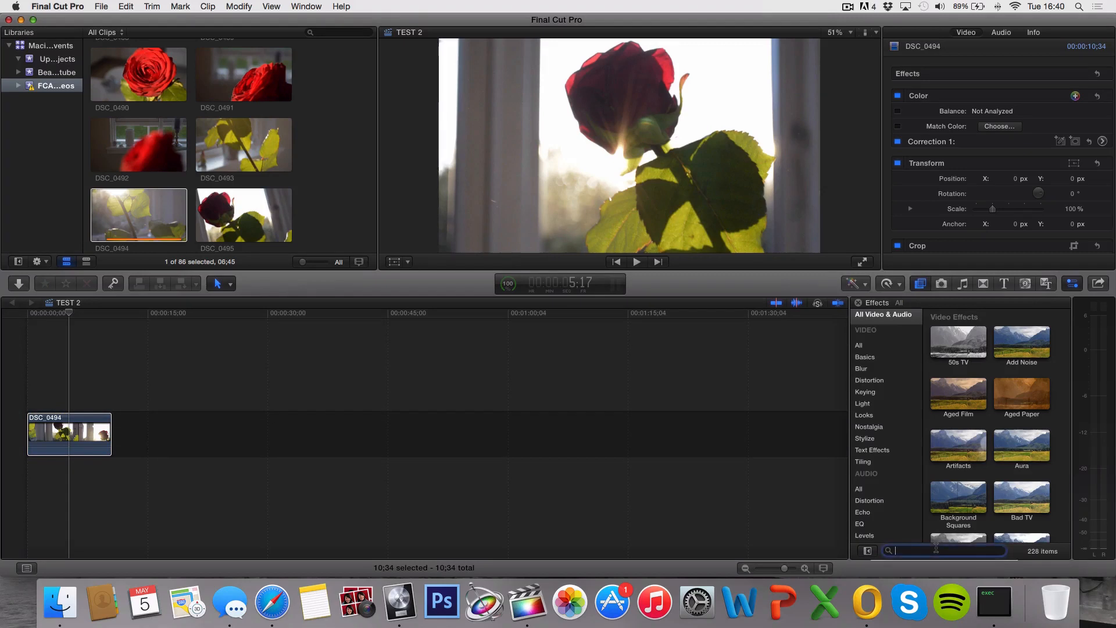
type("letter")
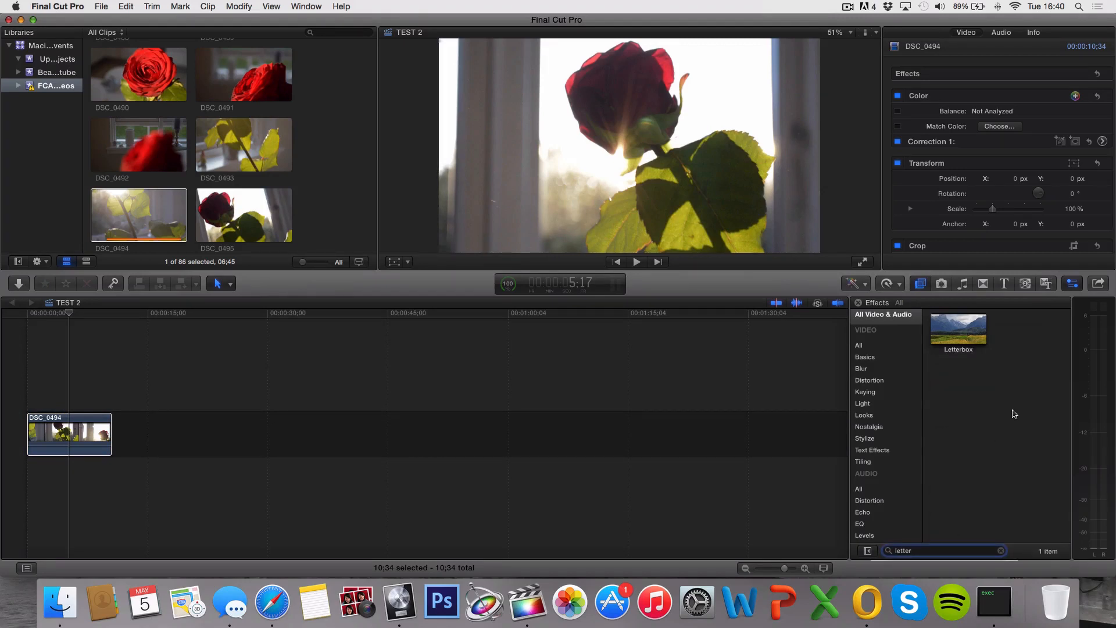
left_click(957, 329)
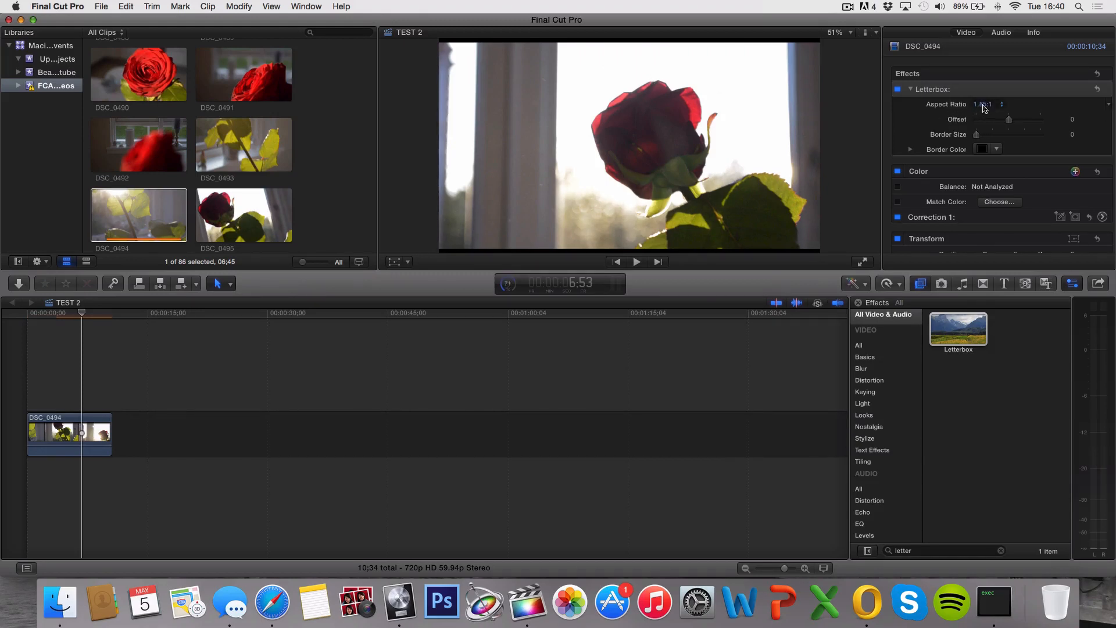
- Set the Letterbox aspect ratio on the rose clip to 2.35:1 after previewing the choices
left_click(986, 104)
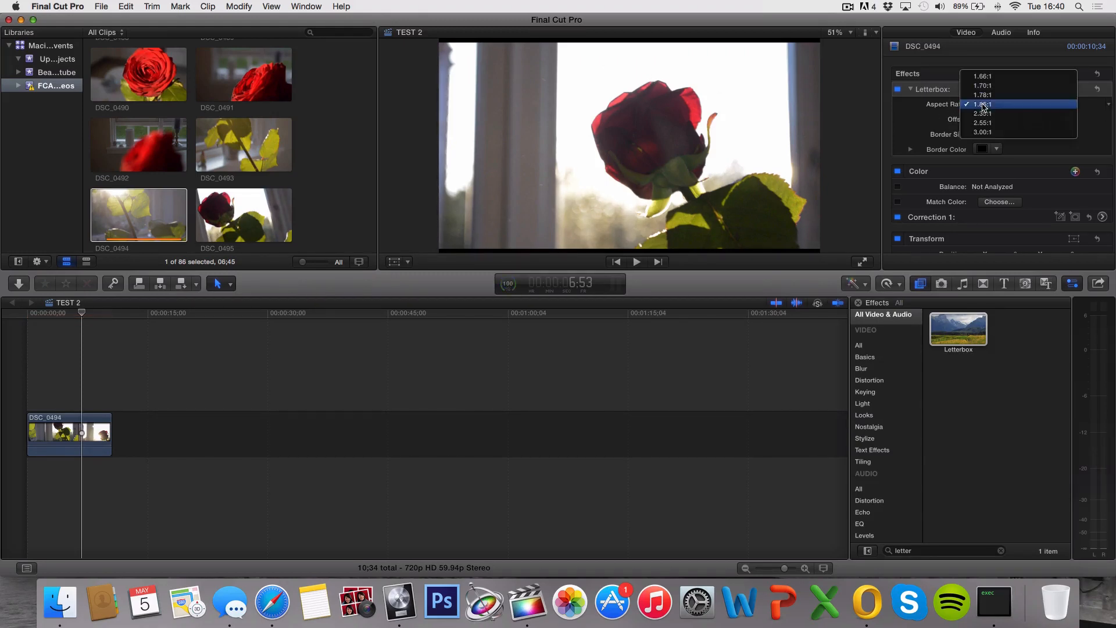
left_click(983, 113)
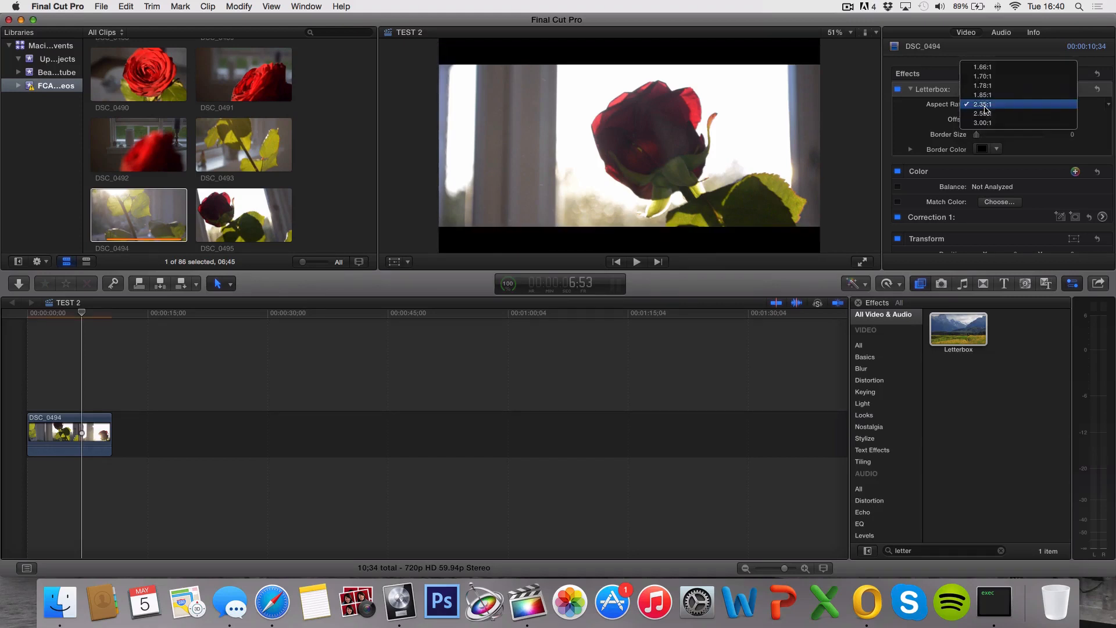
left_click(982, 67)
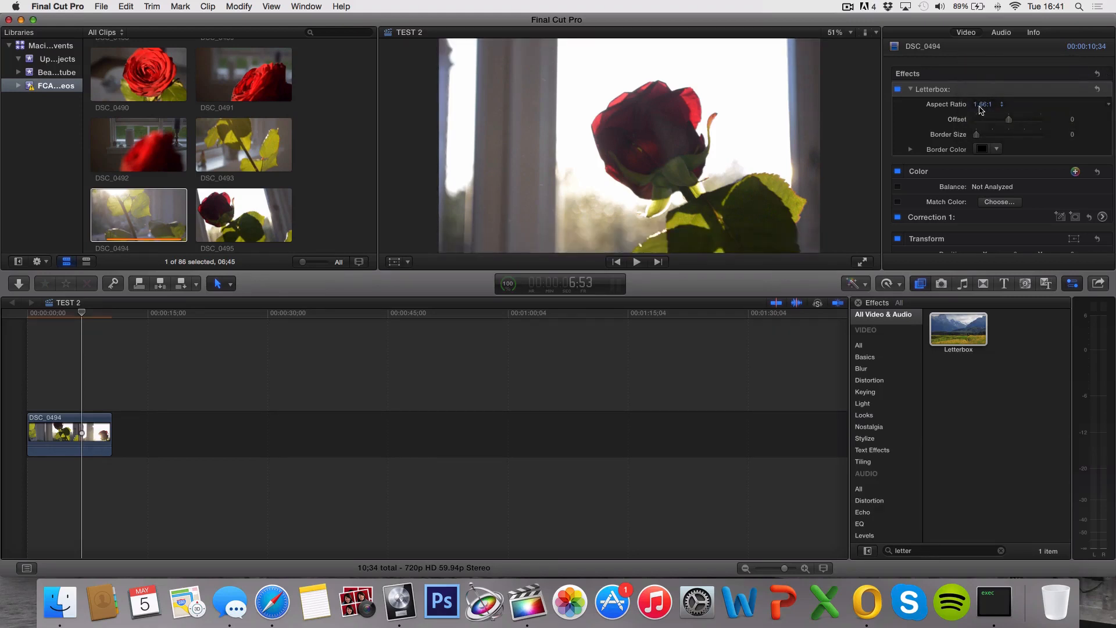
left_click(985, 103)
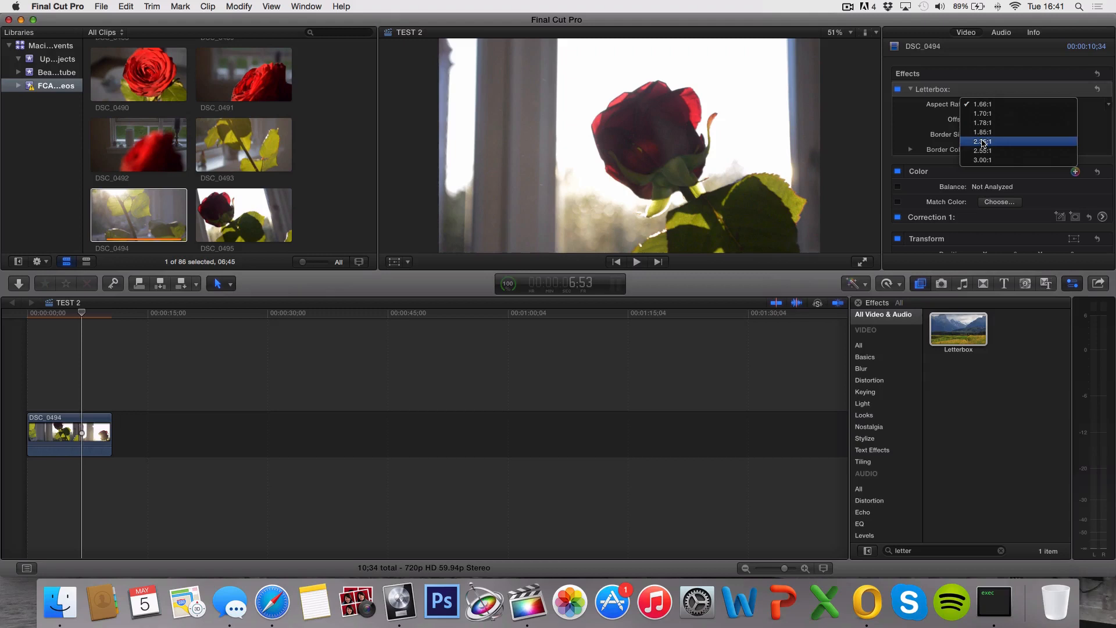
left_click(983, 142)
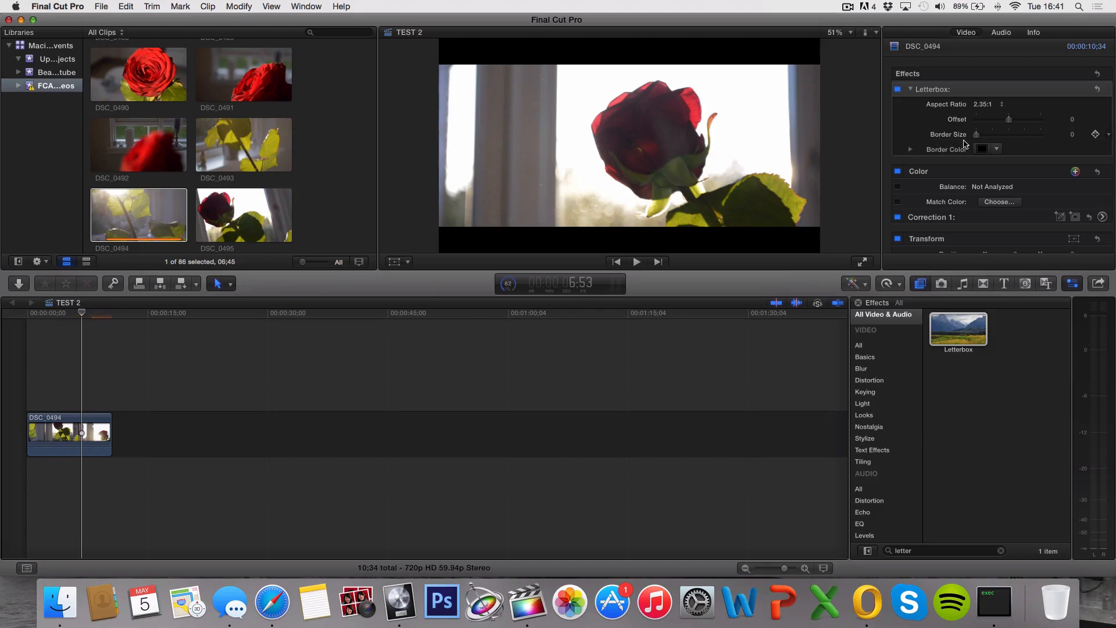
- Set the Letterbox border colour to light blue and the border size to 0.9
left_click(982, 148)
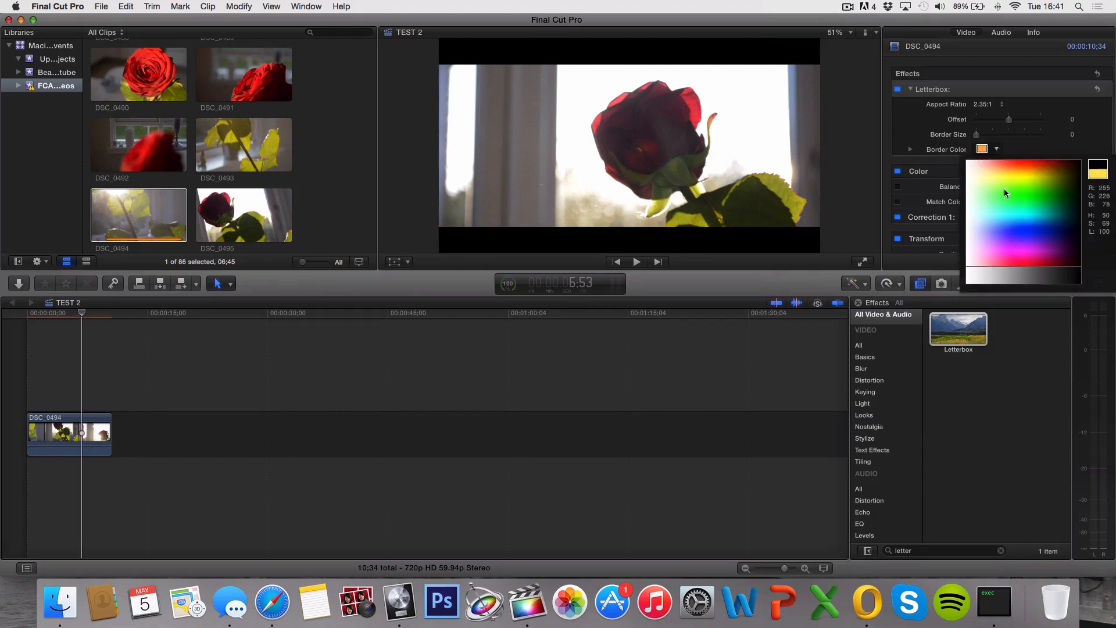
left_click(1039, 201)
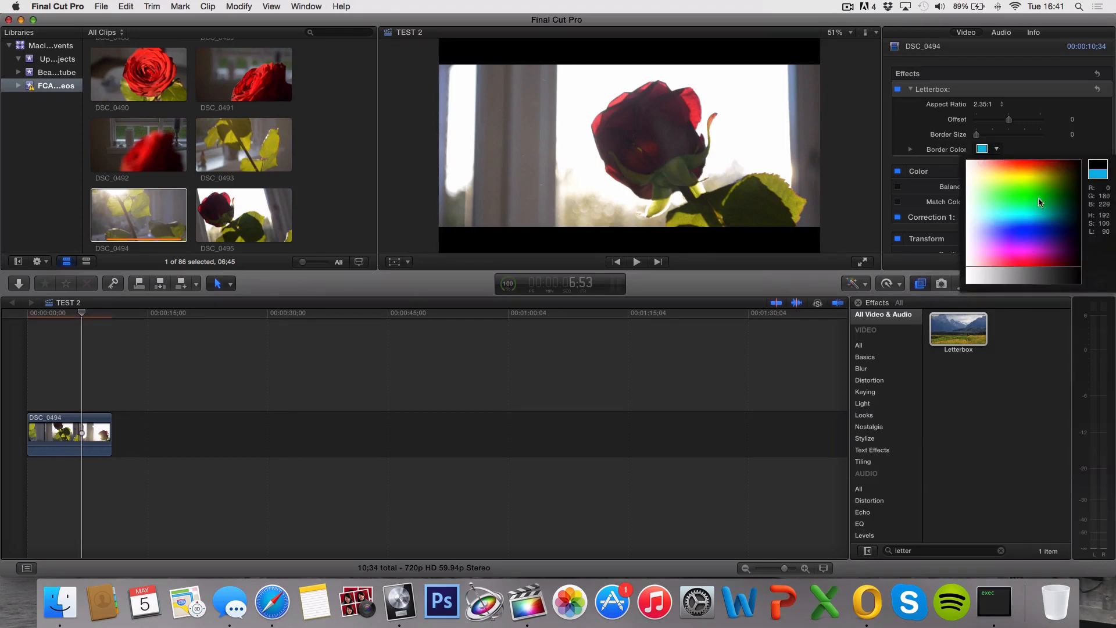
left_click(989, 221)
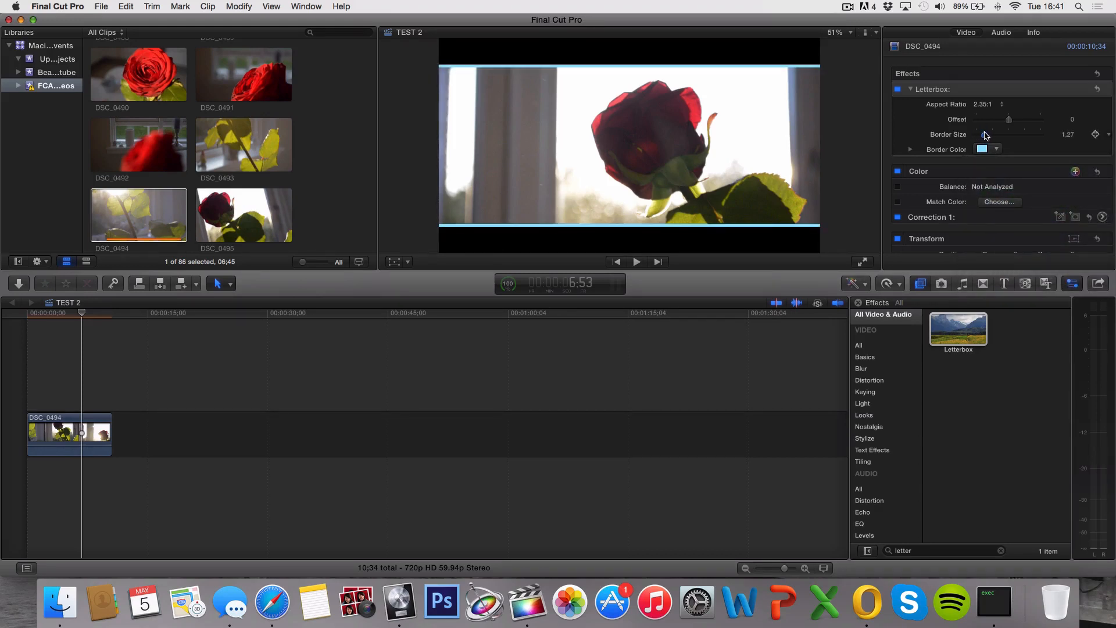
left_click_drag(1009, 135, 1018, 135)
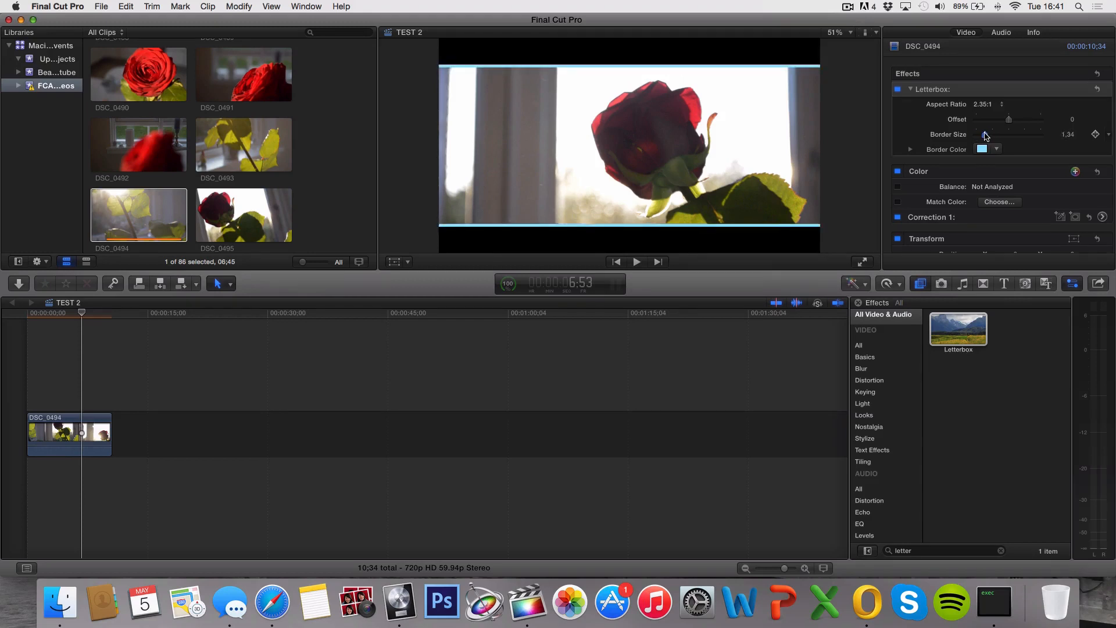
left_click_drag(1018, 134, 1007, 134)
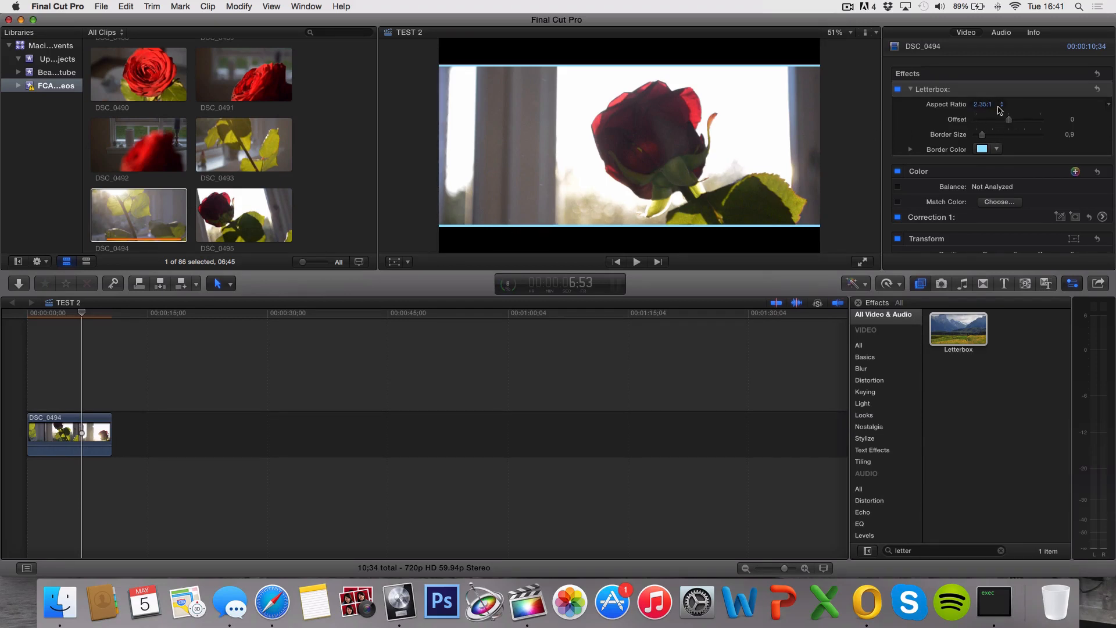
left_click(984, 104)
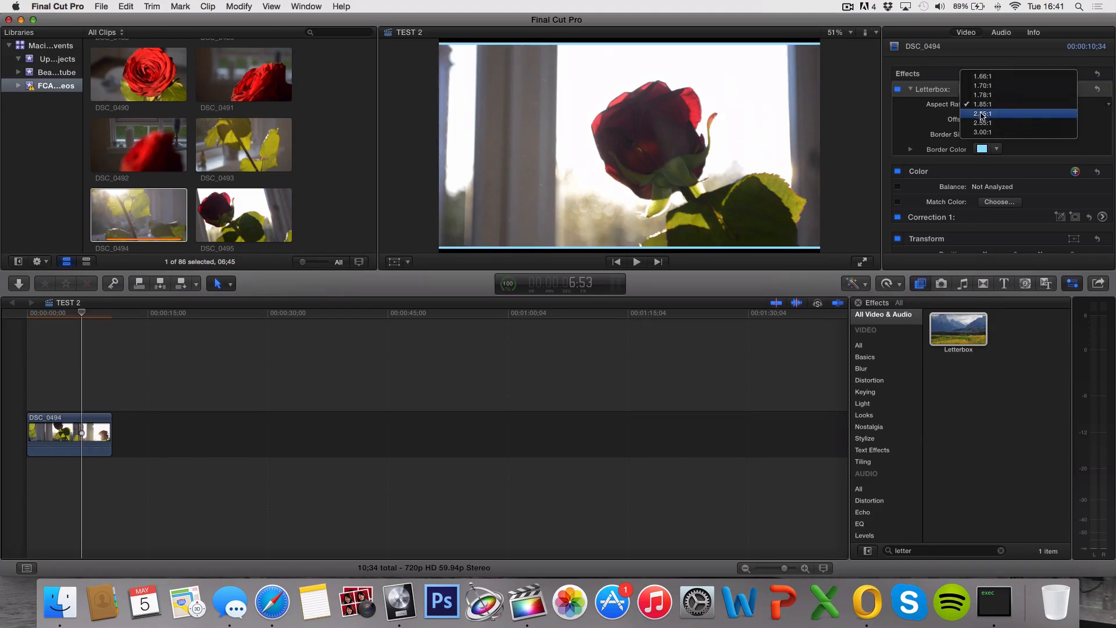
left_click(983, 114)
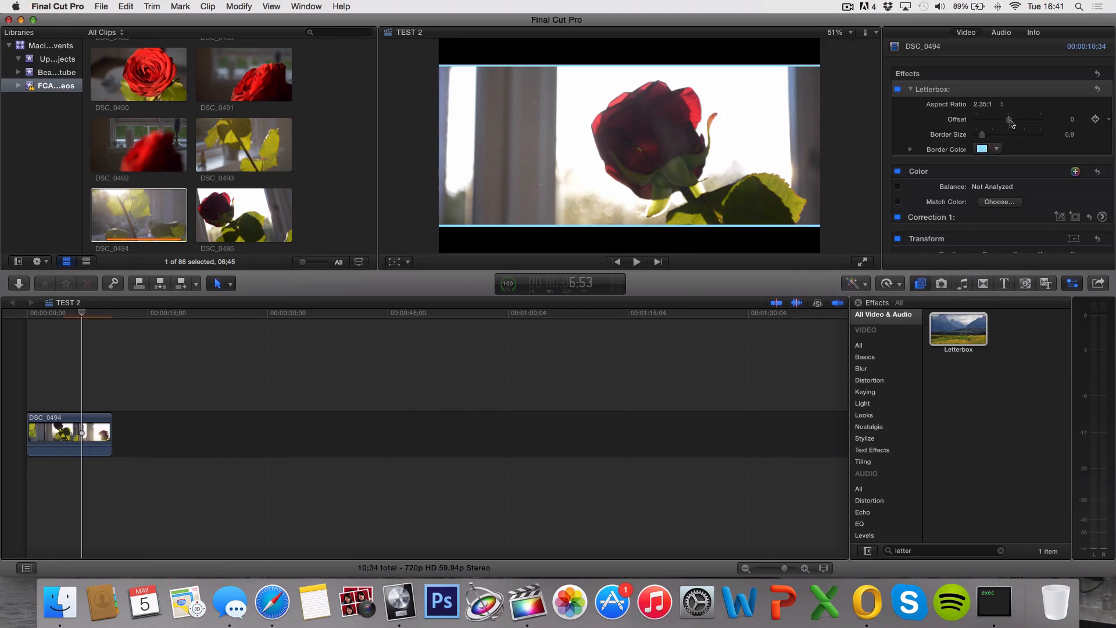
left_click_drag(1009, 119, 984, 119)
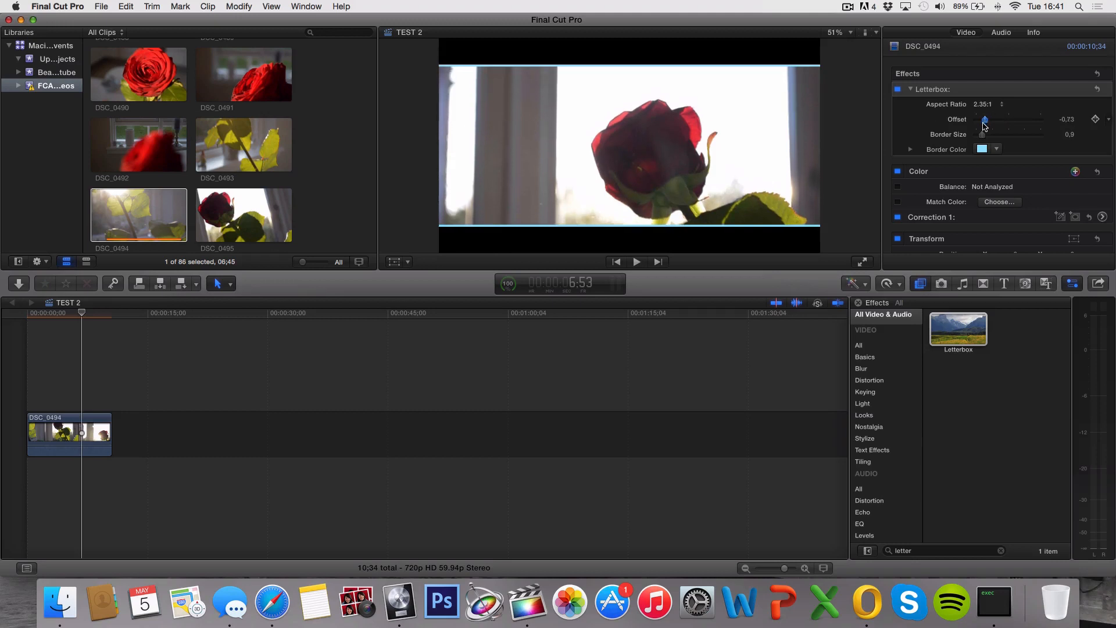
left_click_drag(984, 120, 1004, 120)
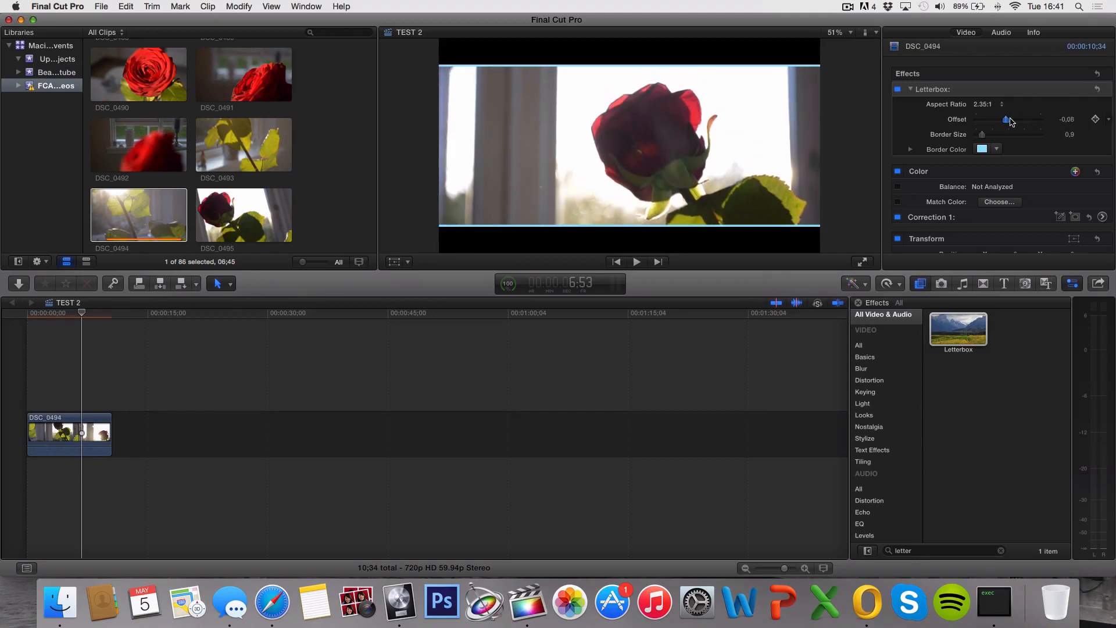
left_click_drag(1006, 119, 1010, 119)
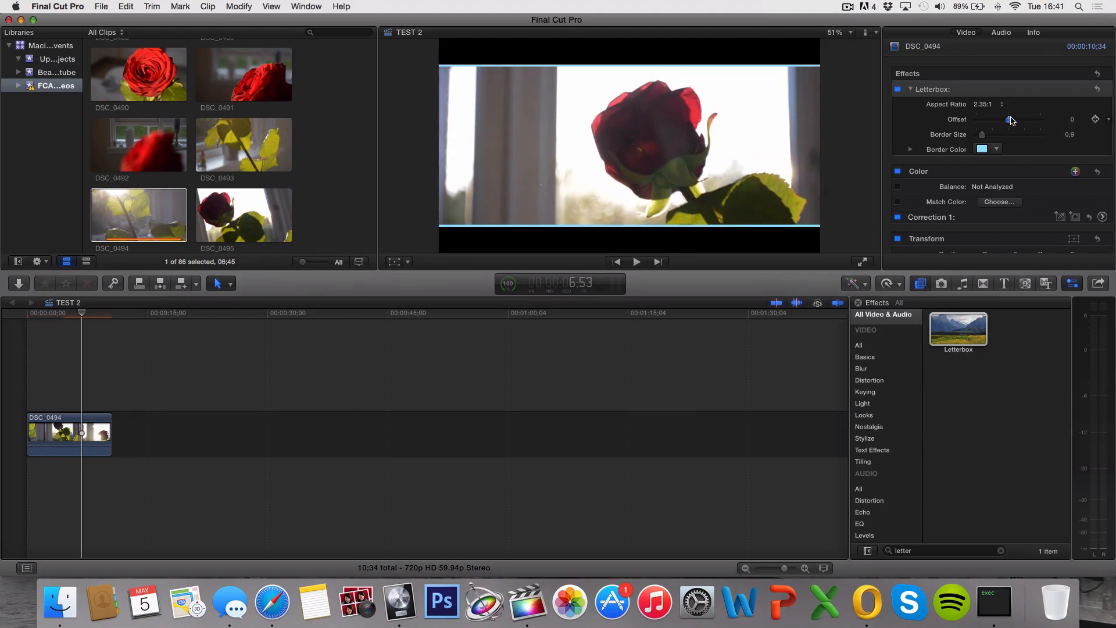
left_click_drag(1009, 118, 1022, 118)
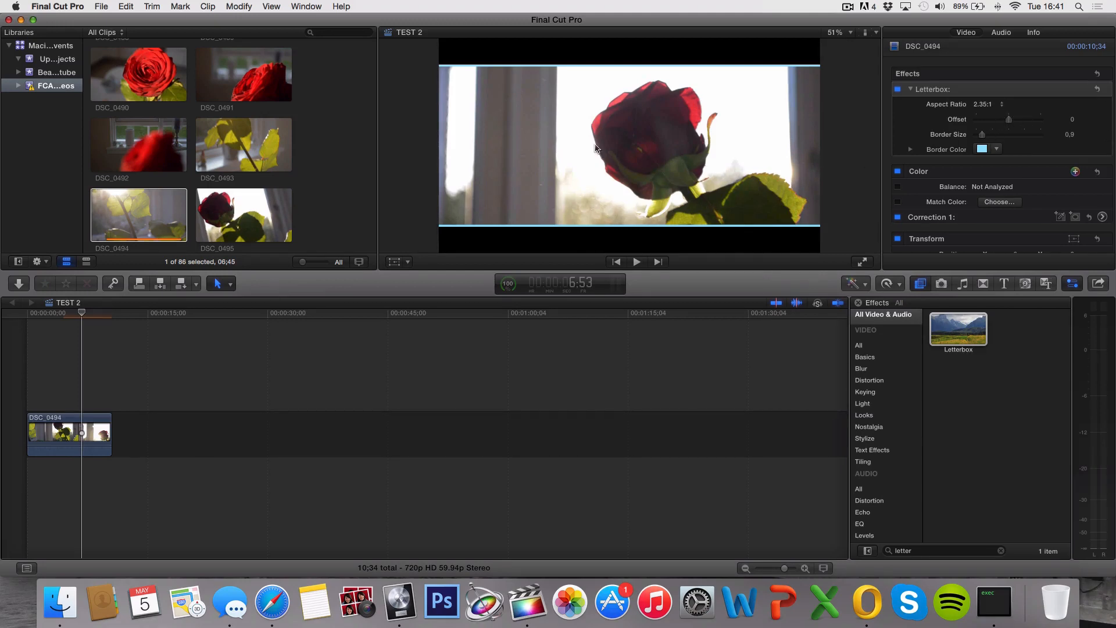
mouse_move(649, 183)
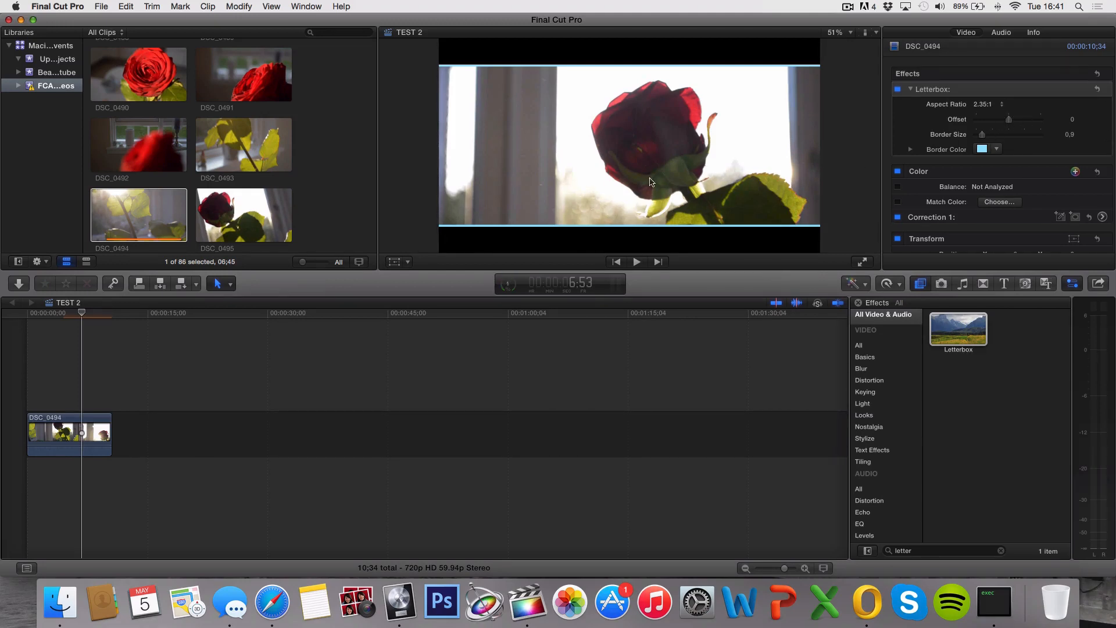